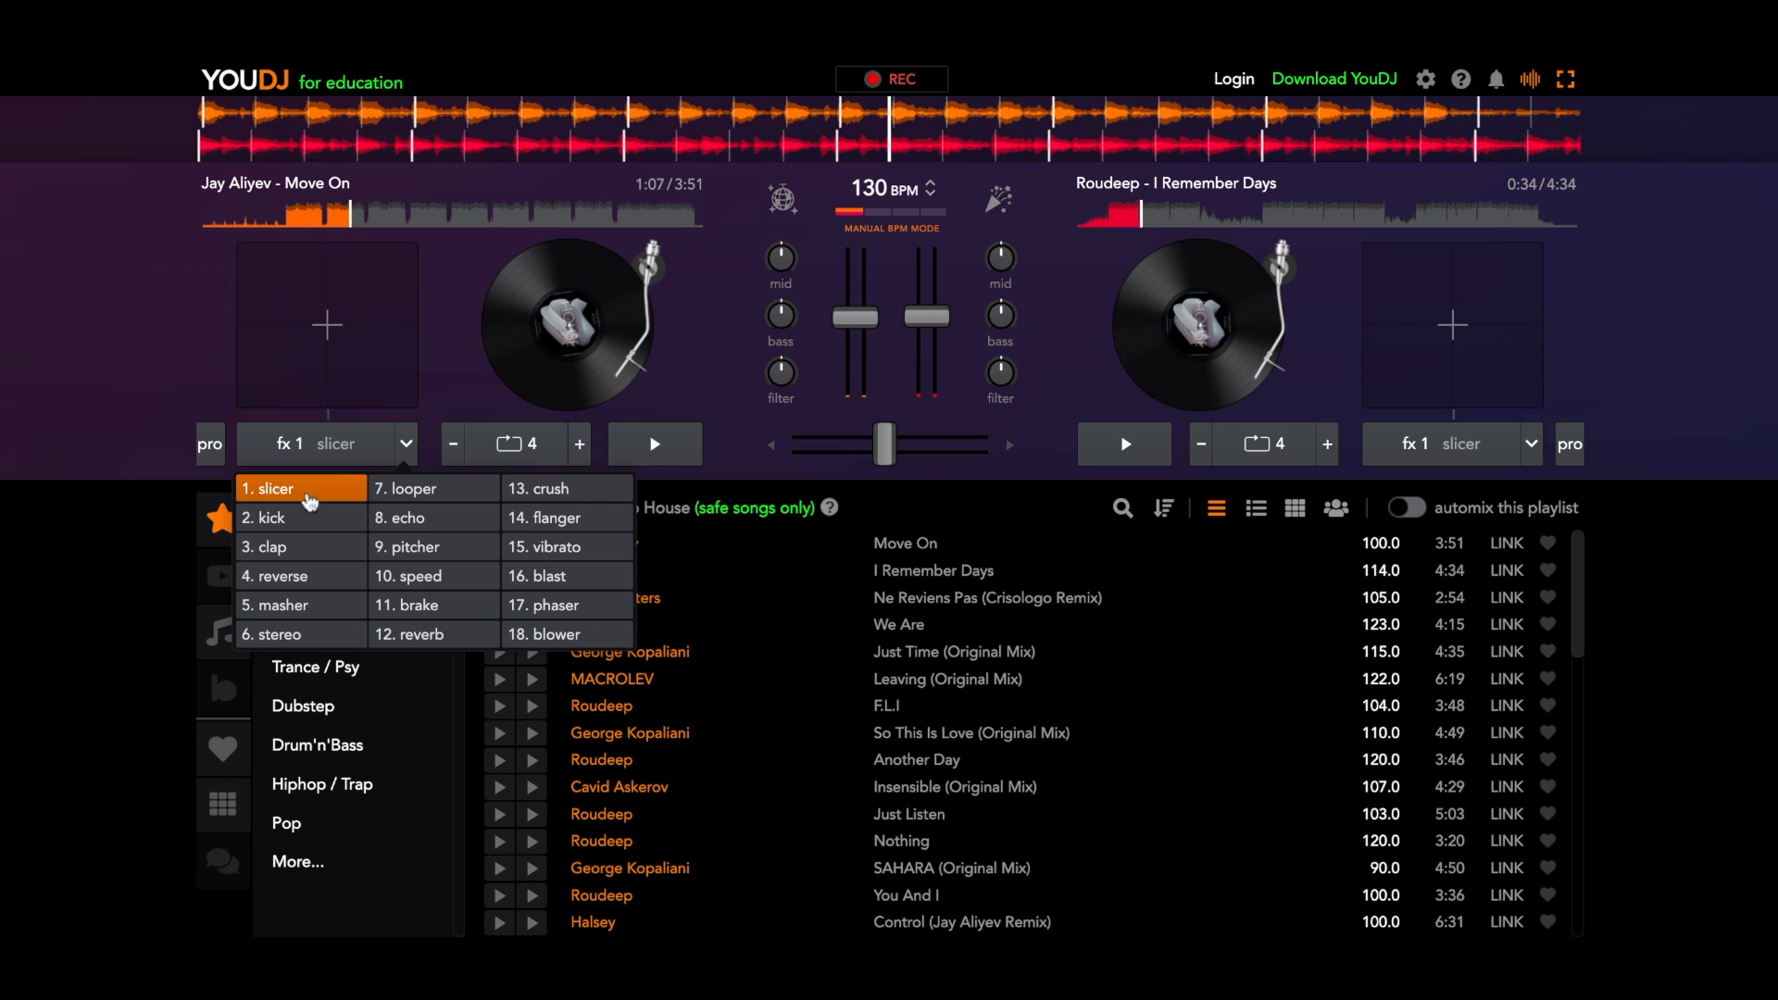
mouse_move(465, 563)
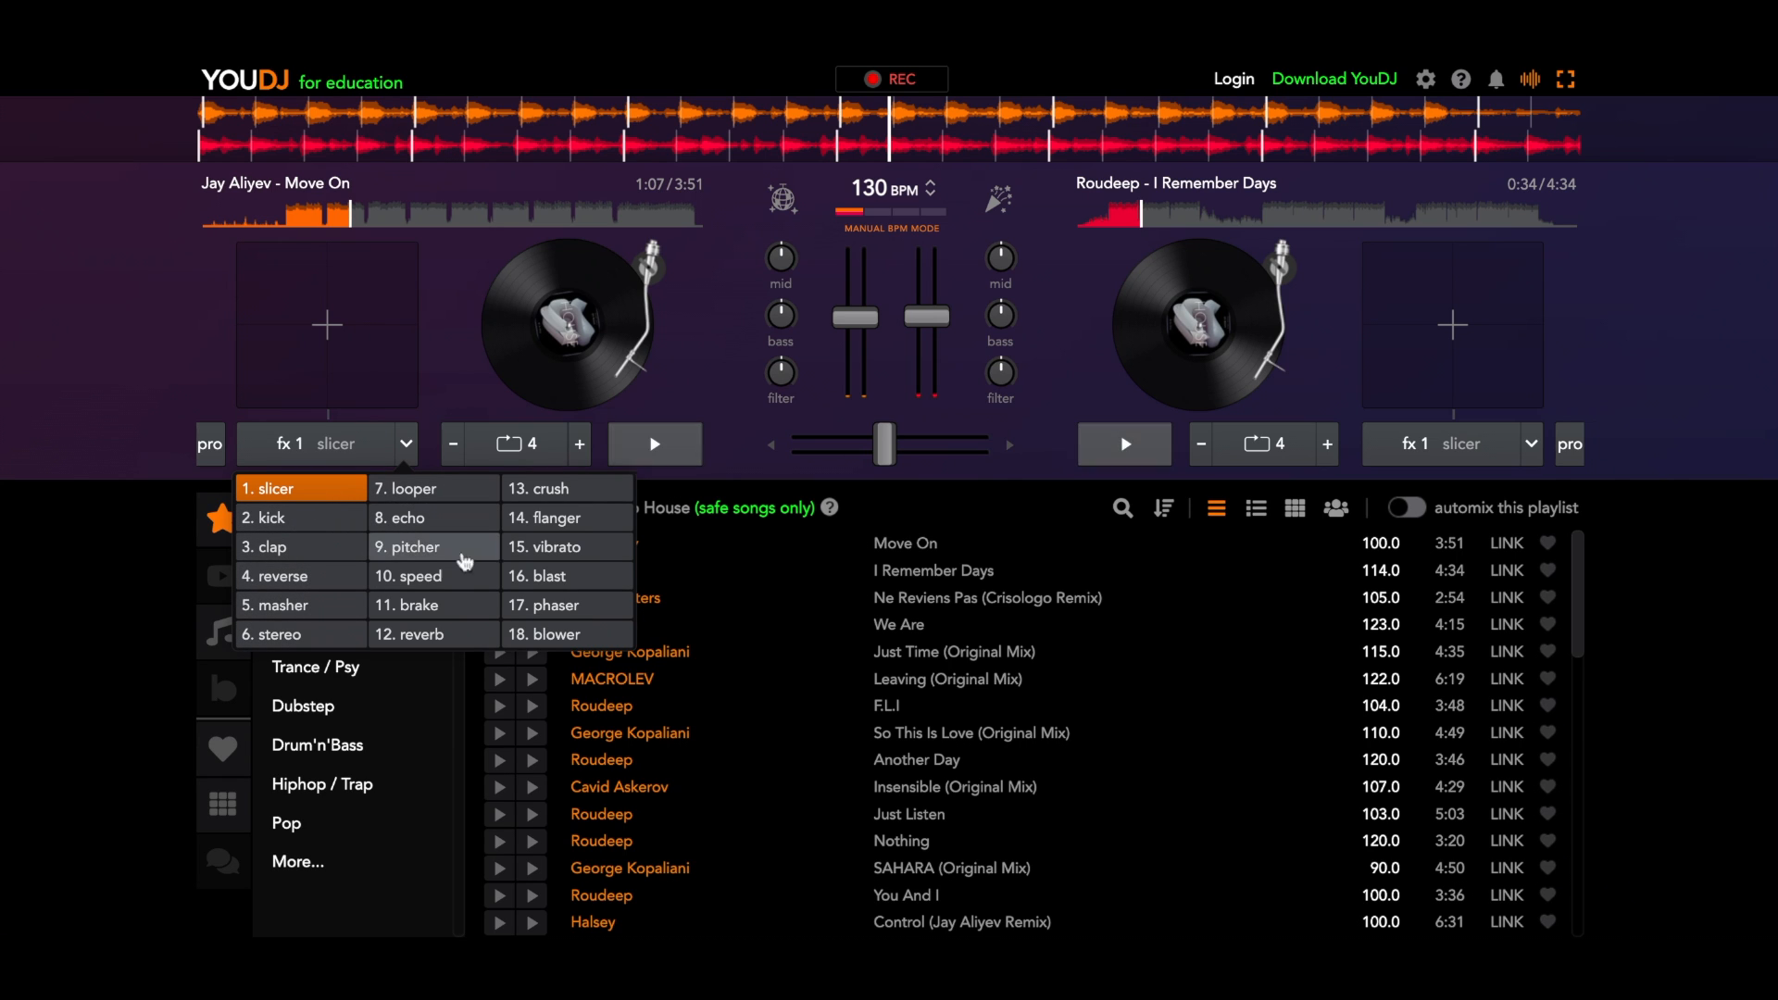
mouse_move(432, 391)
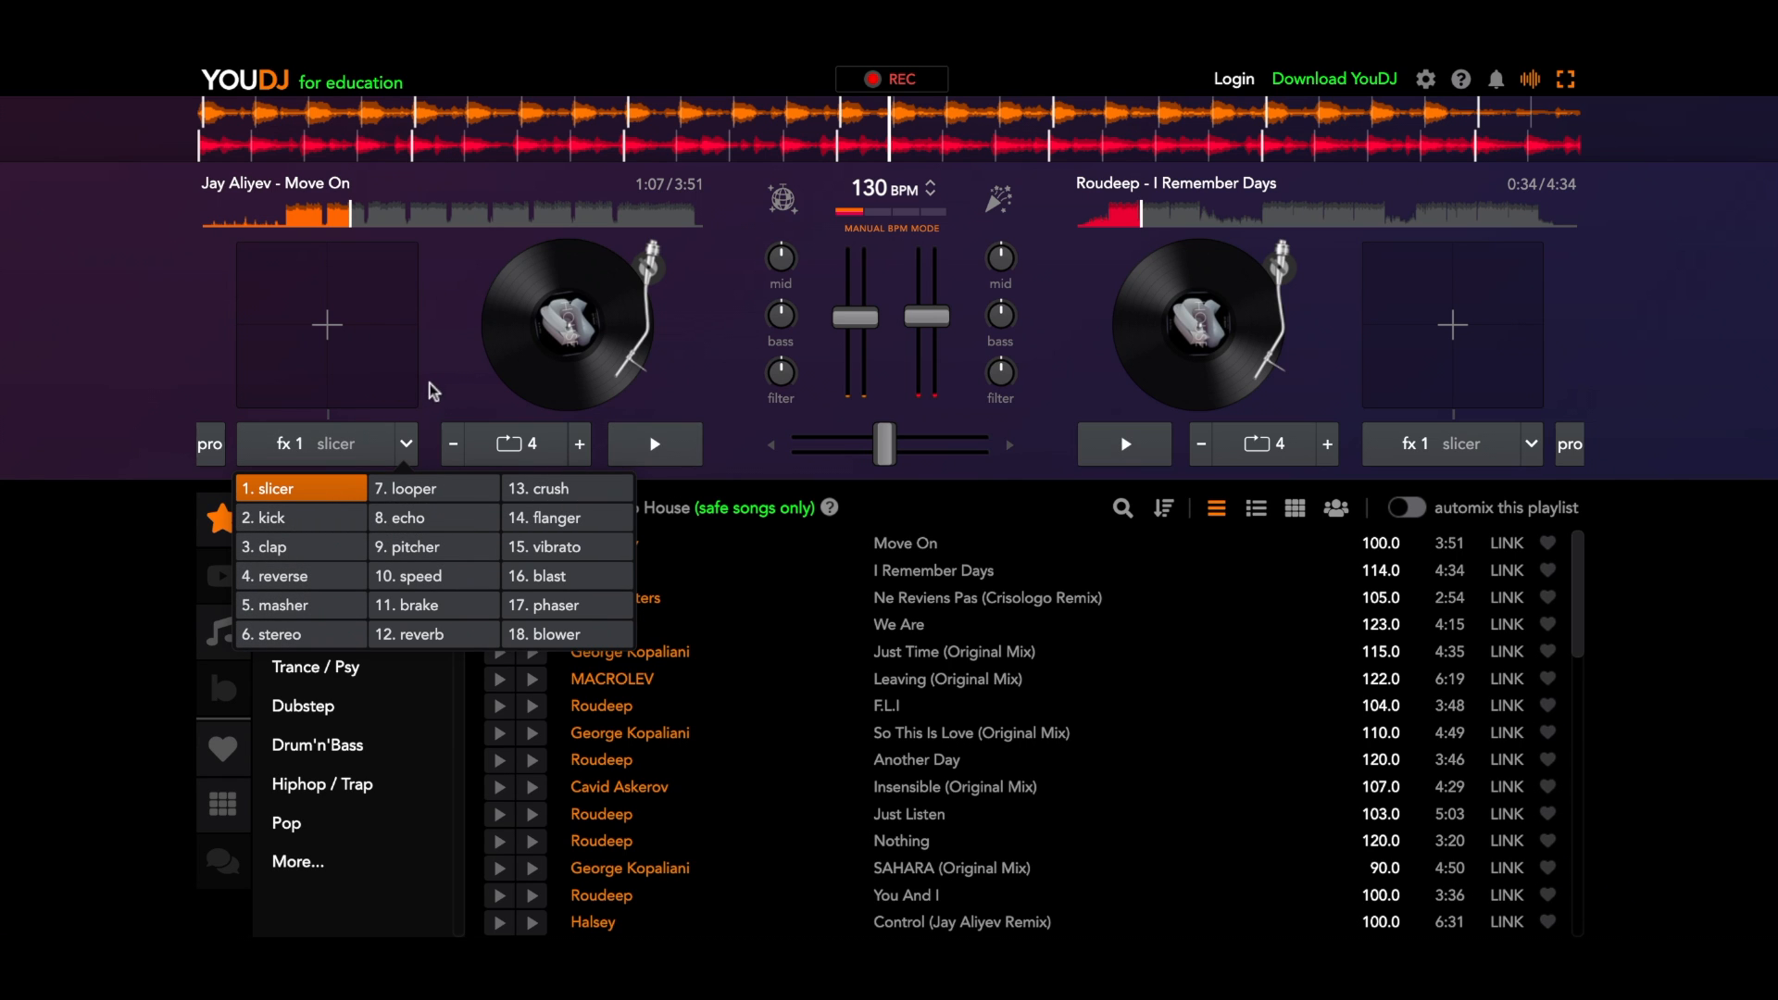
mouse_move(450, 383)
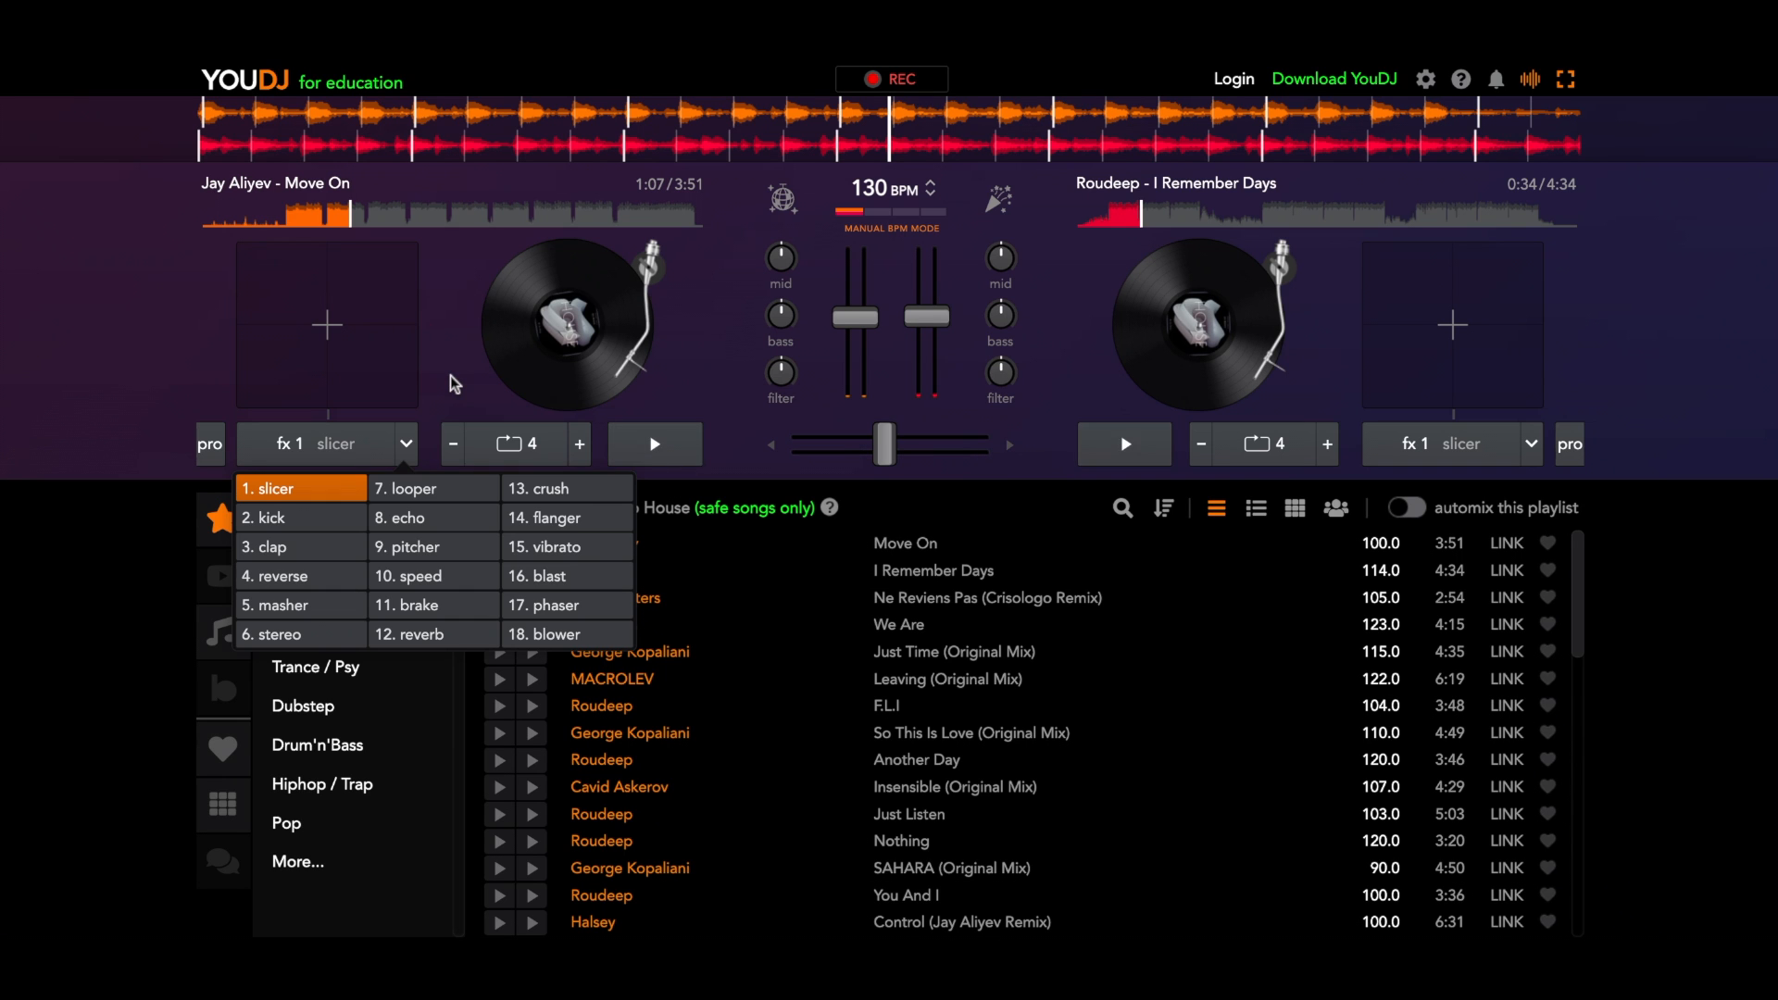
Step: Choose '13. crush' as the left deck's effect with the loop length at 1/8
left_click(539, 489)
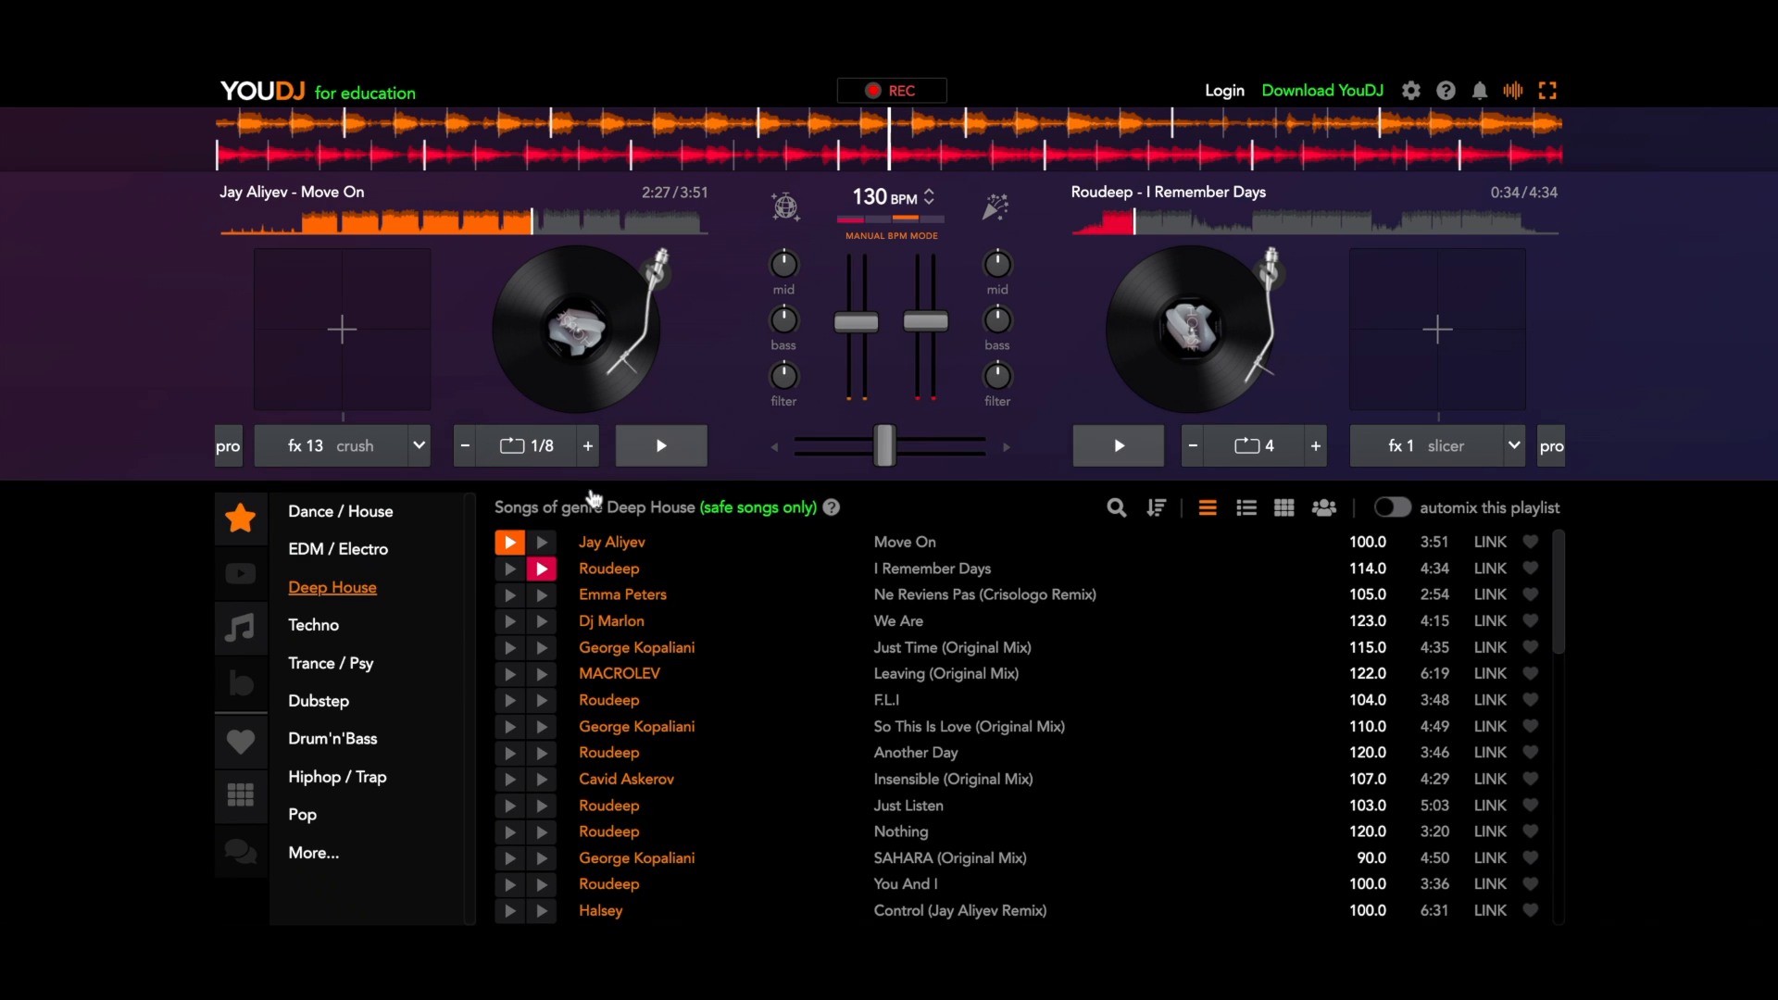
Step: Start 'Move On' on the left deck so the crush effect is heard
left_click(659, 444)
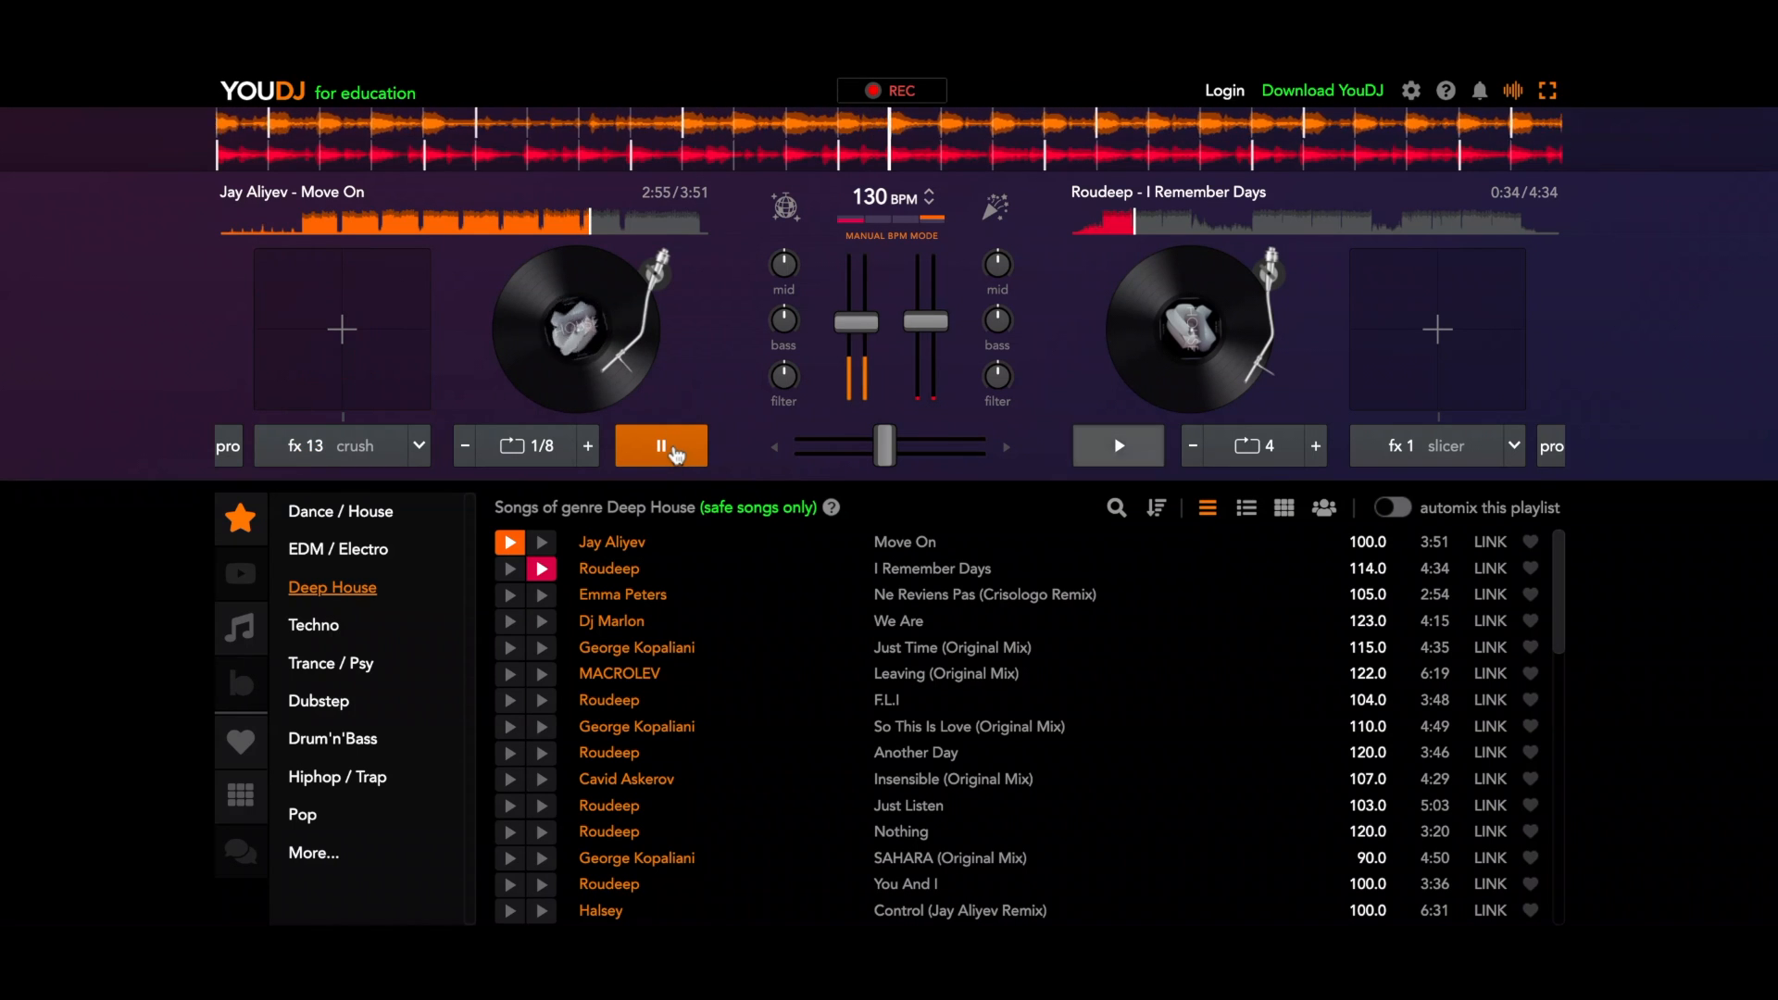
Step: Pause 'Move On' at 2:56 and reopen the left deck's effects list, crush still selected
left_click(661, 445)
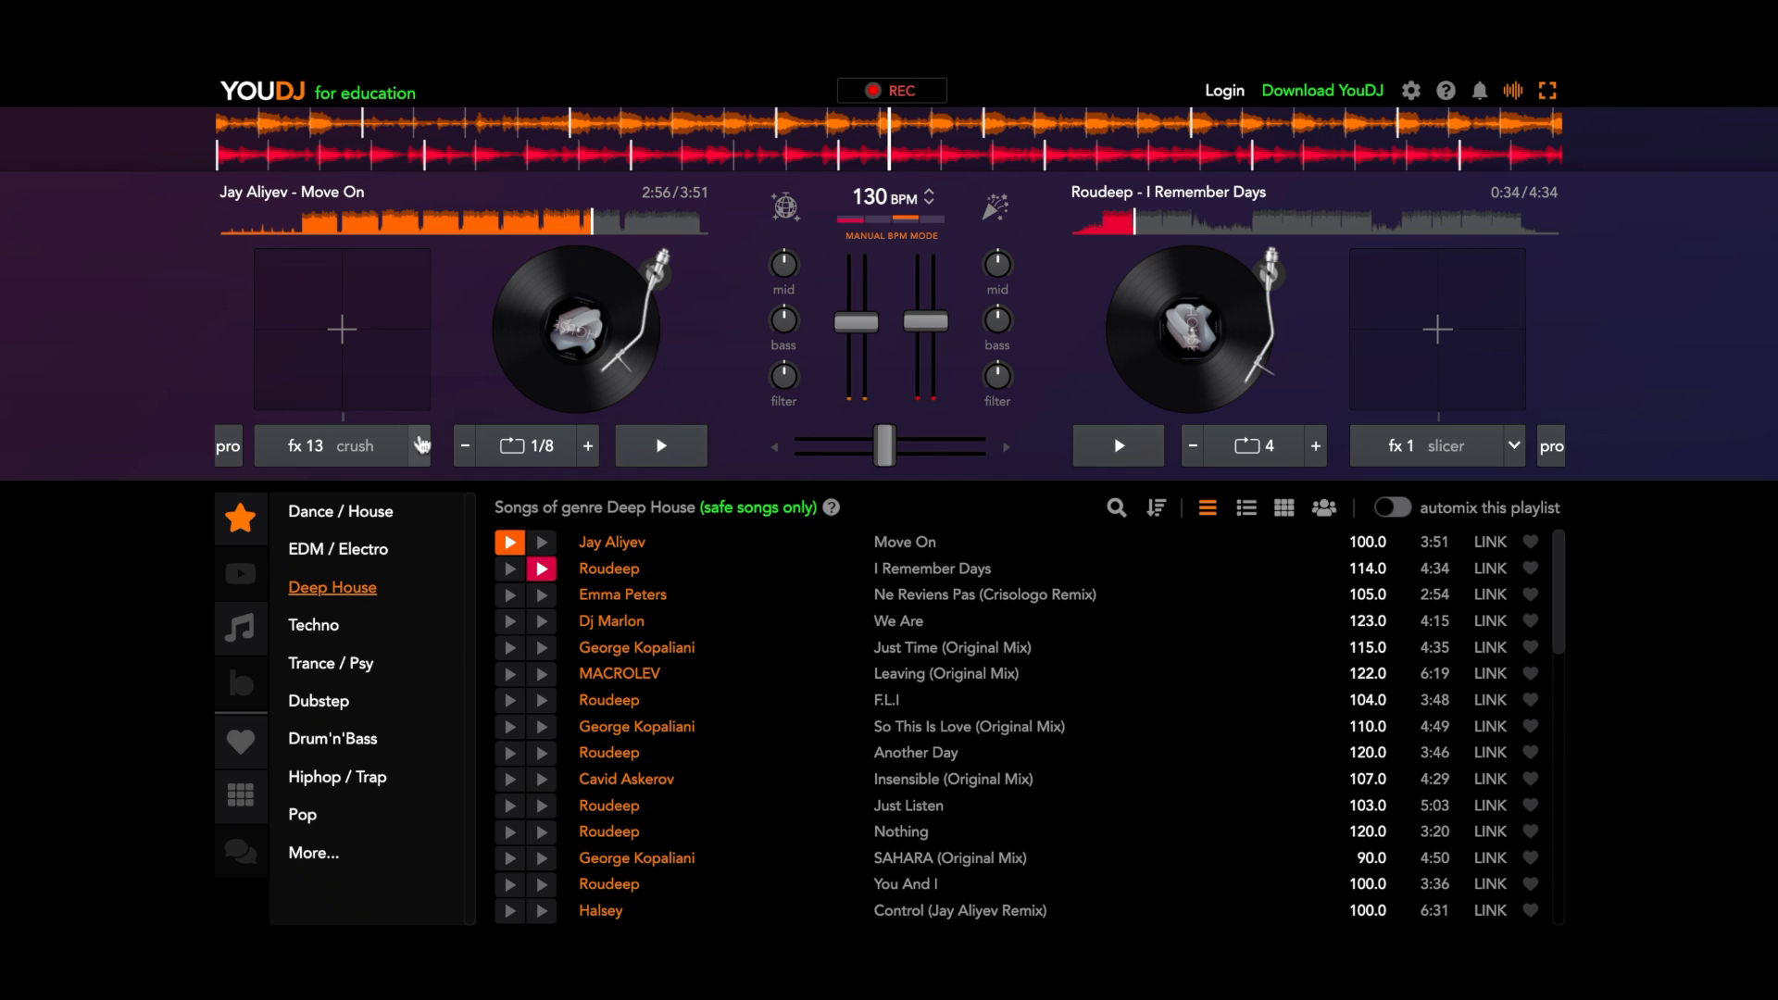
left_click(418, 444)
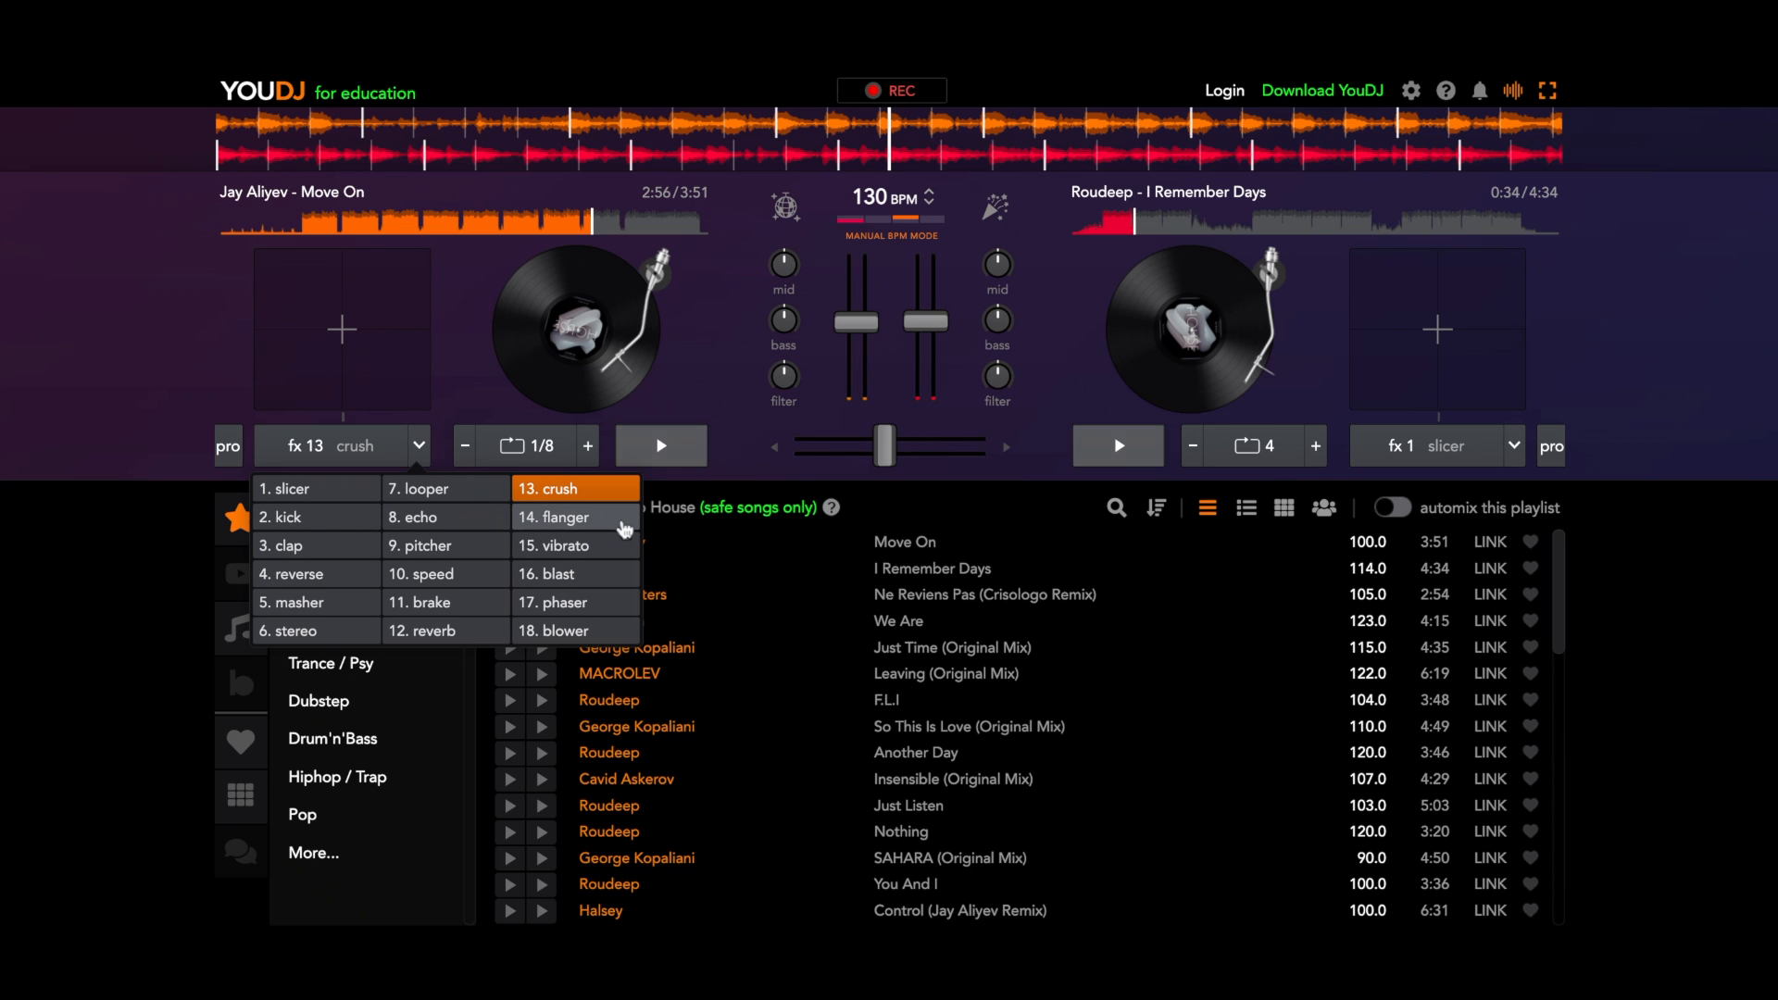